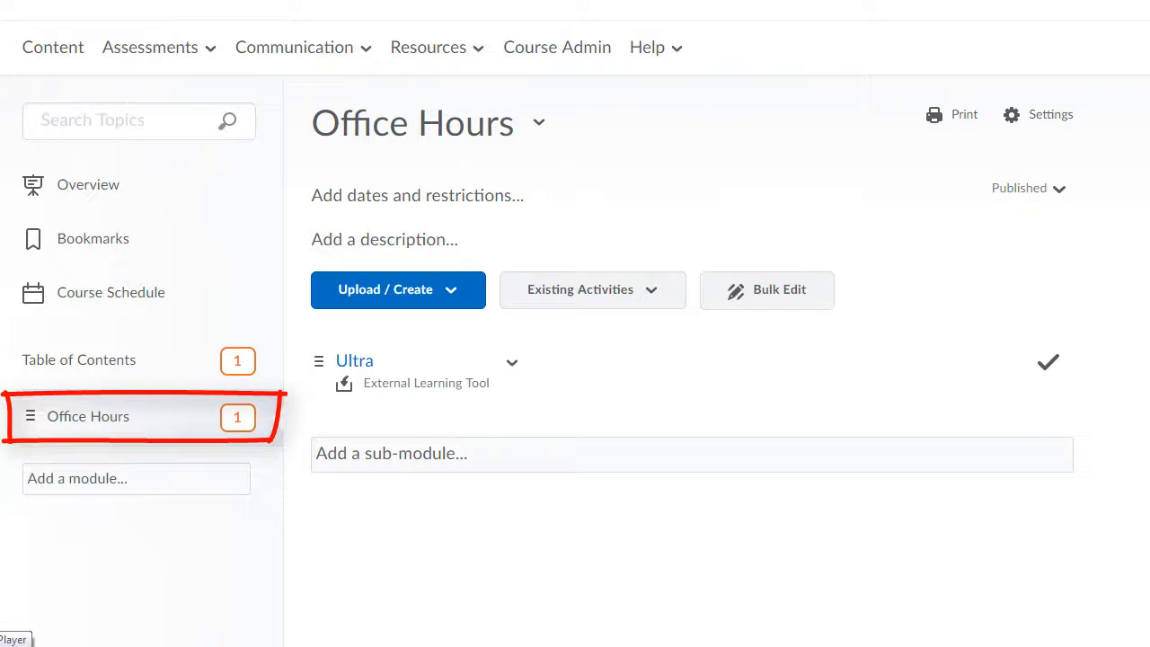
mouse_move(356, 366)
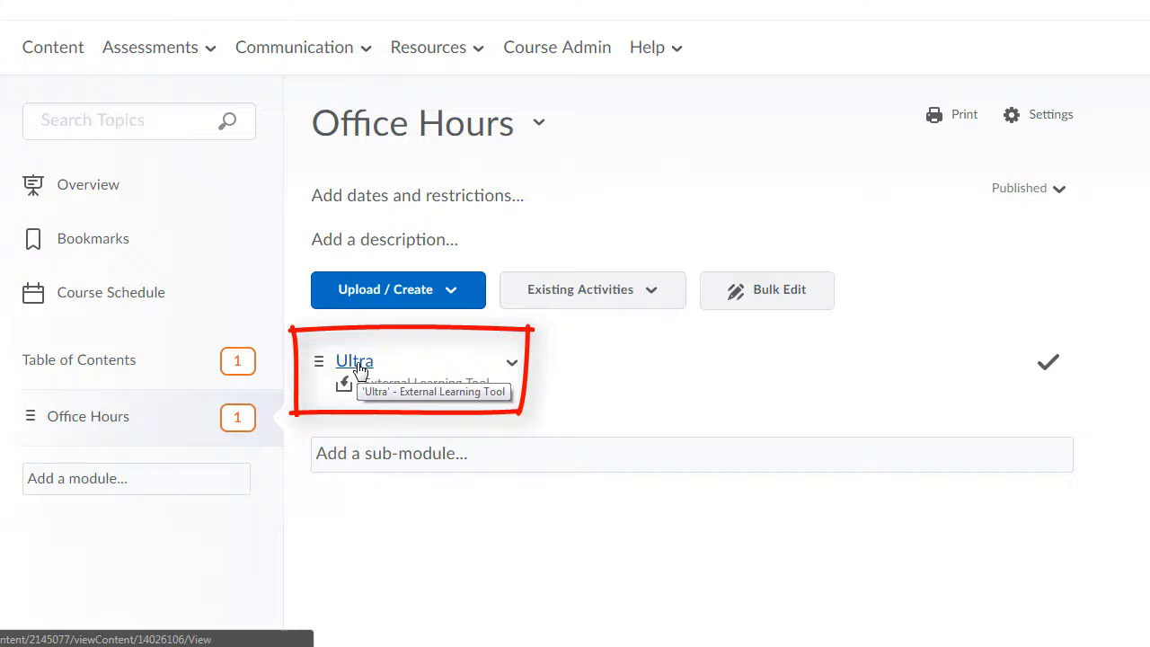
mouse_move(423, 590)
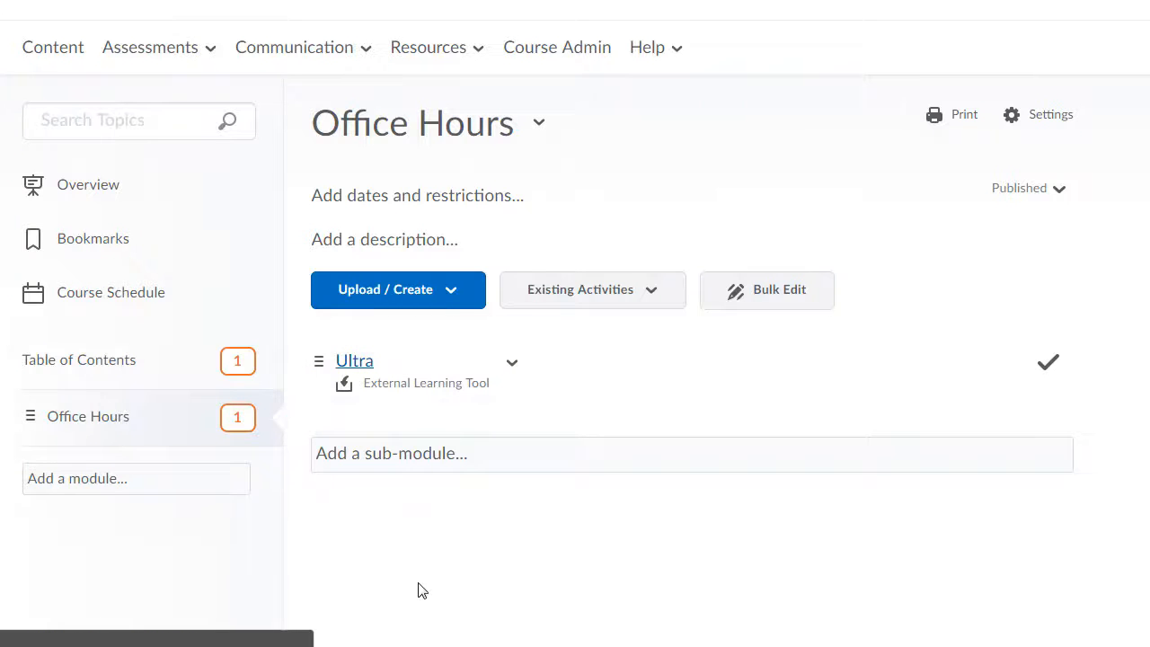
Launch the Ultra external learning tool from the Office Hours module
click(353, 361)
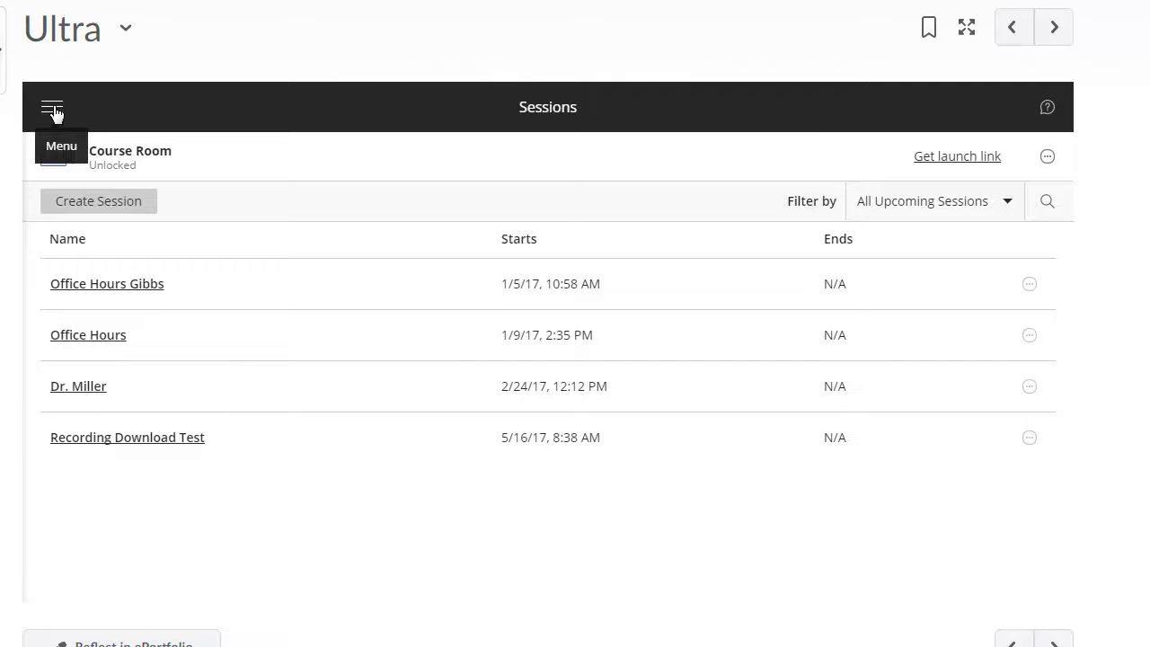
Switch to Recordings and show the options for Office Hours Gibbs - recording_1
click(52, 108)
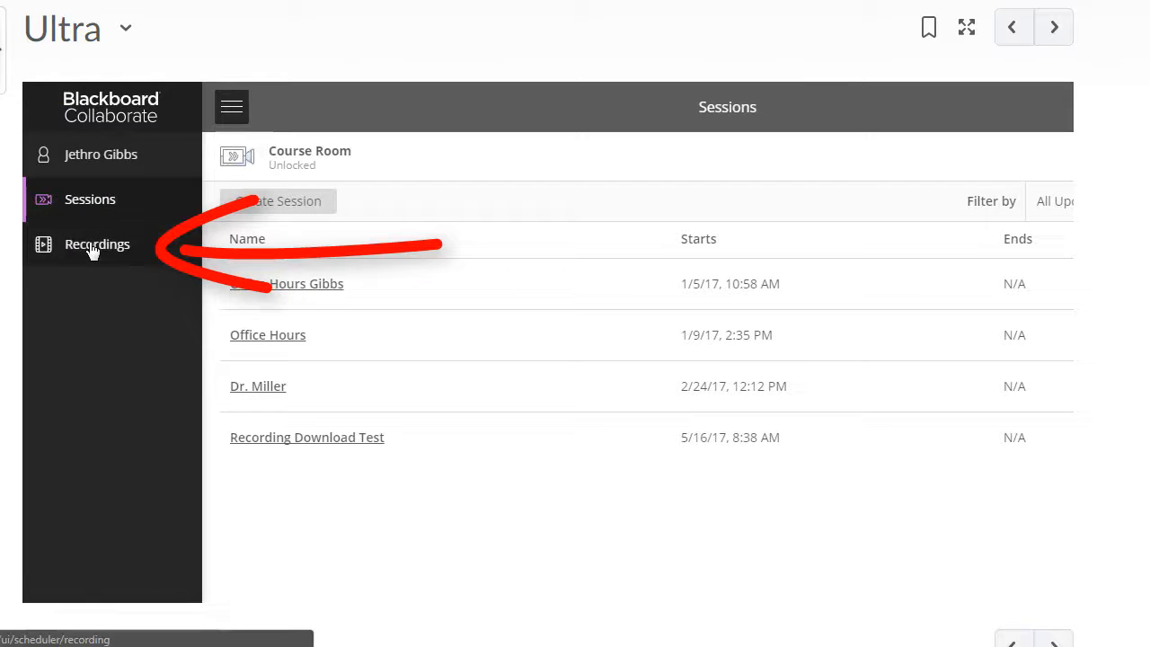
click(96, 243)
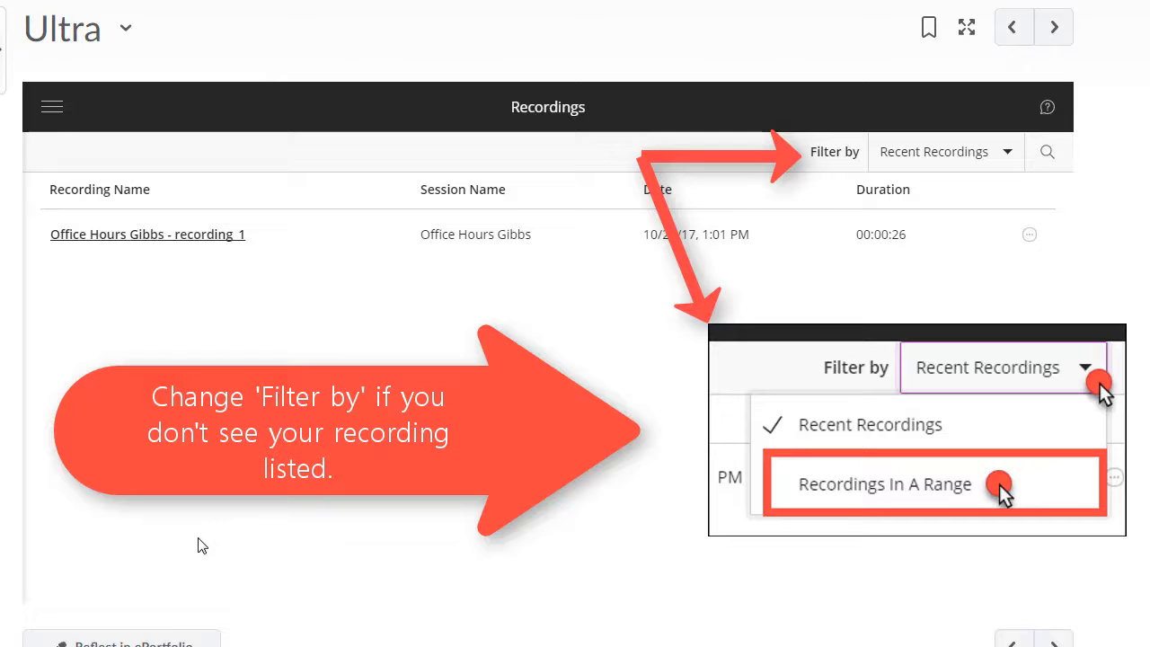
mouse_move(329, 543)
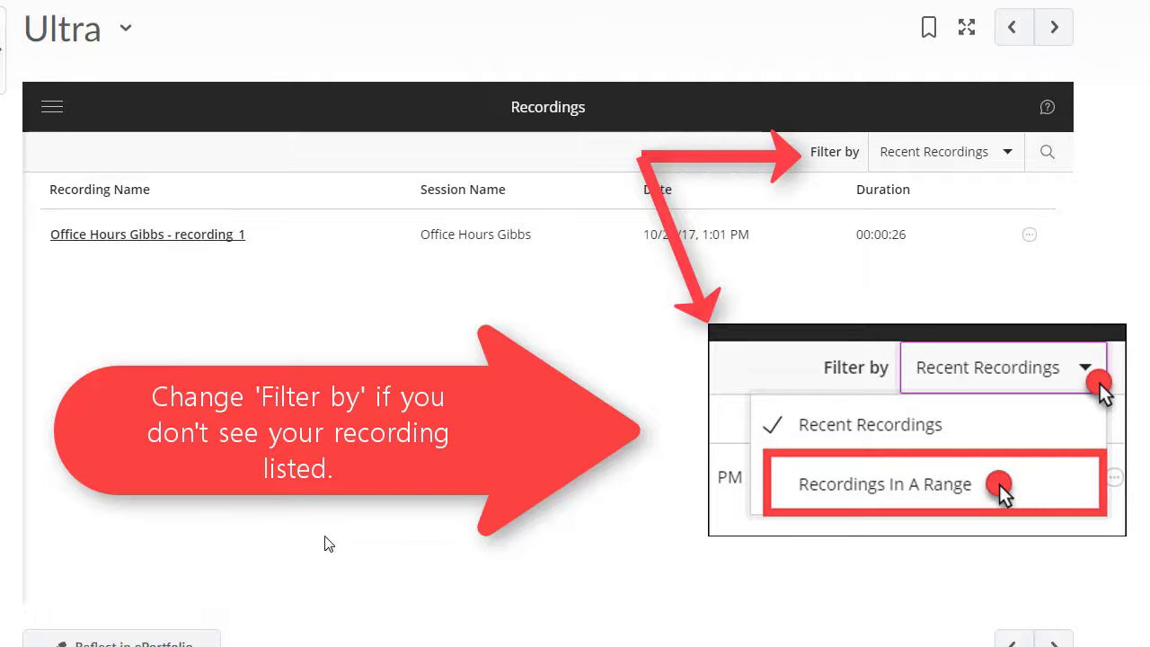
mouse_move(1029, 235)
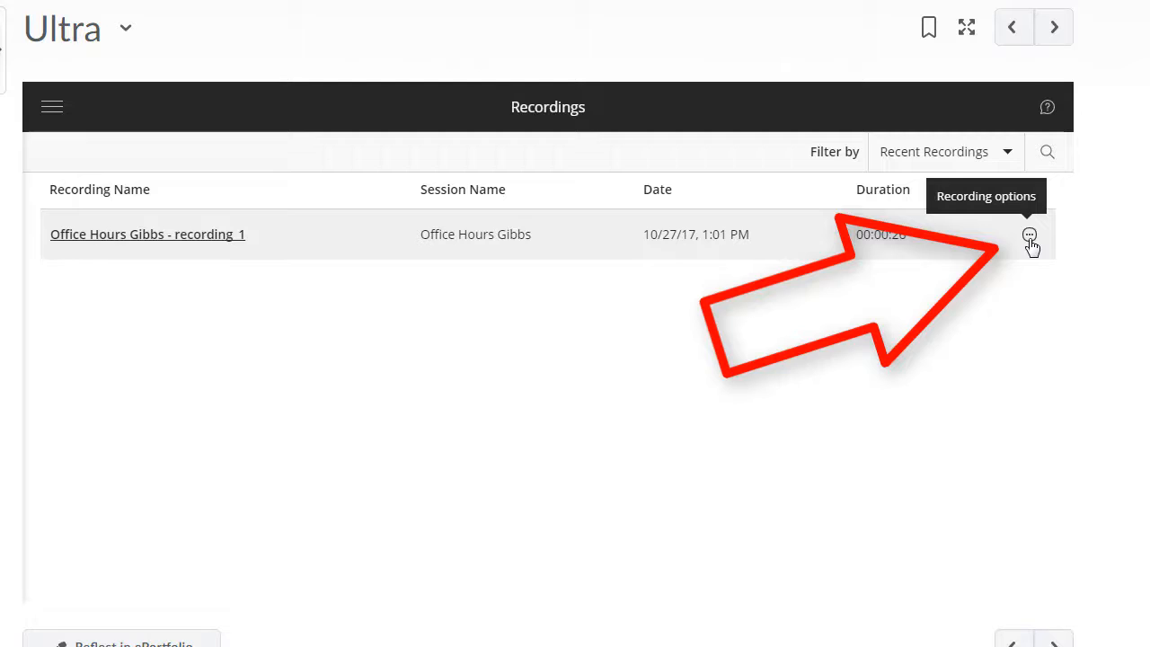
click(1030, 234)
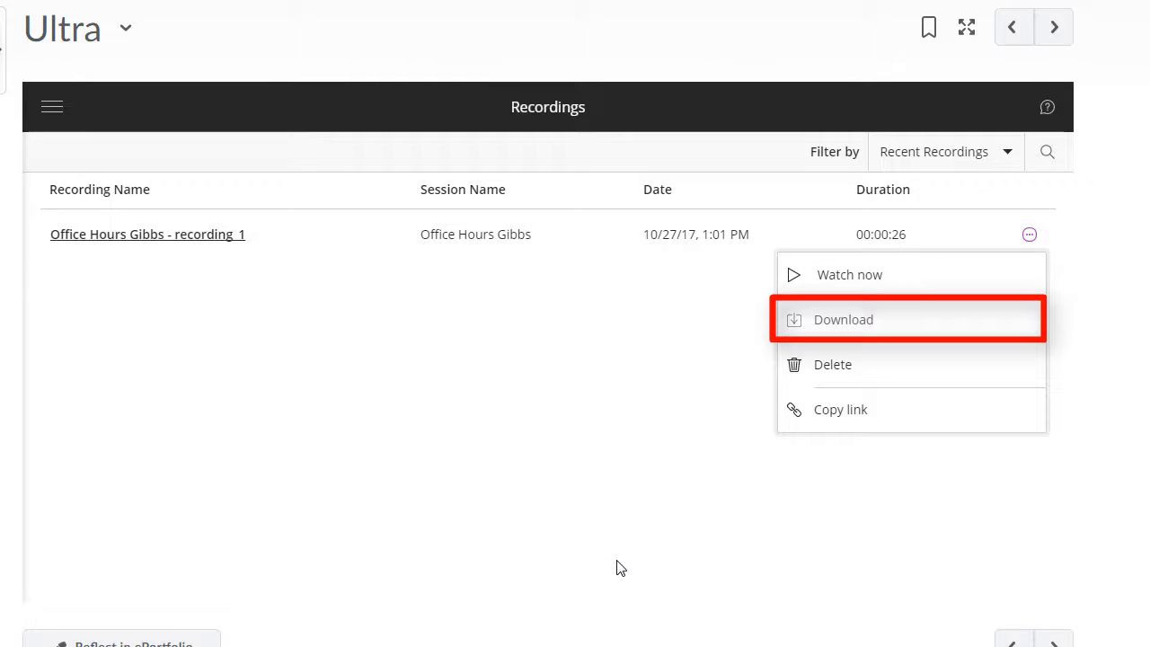
Download the recording and save it to Downloads as OfficeHours103017.mp4
click(843, 319)
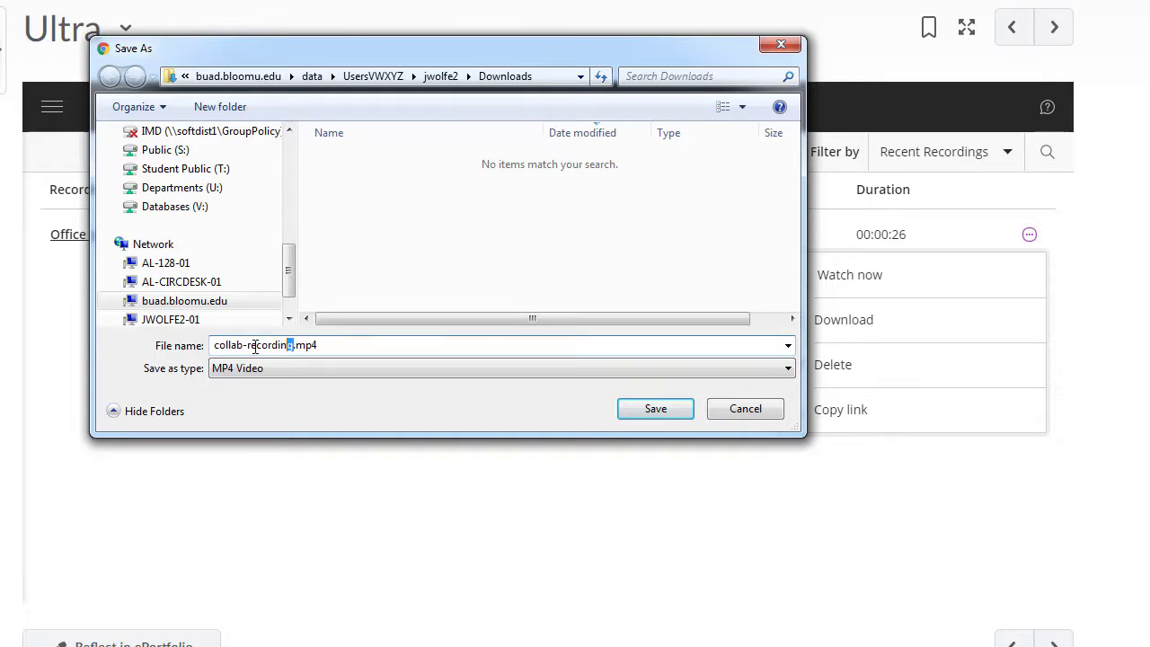
text(O.mp4)
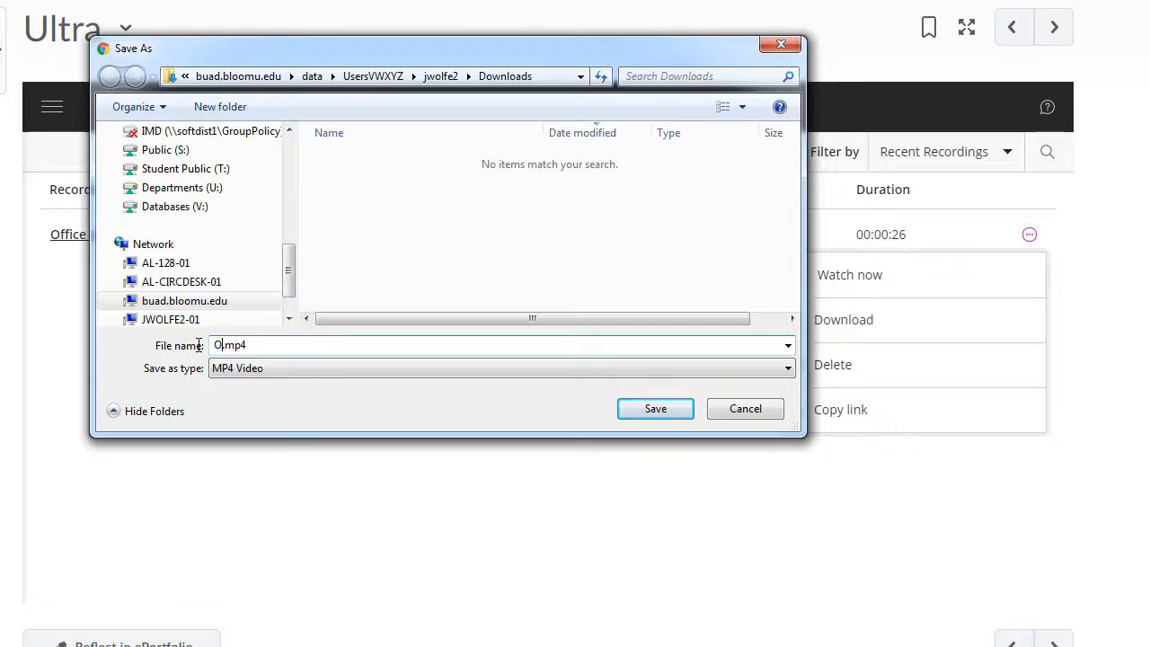
text(fficeHu)
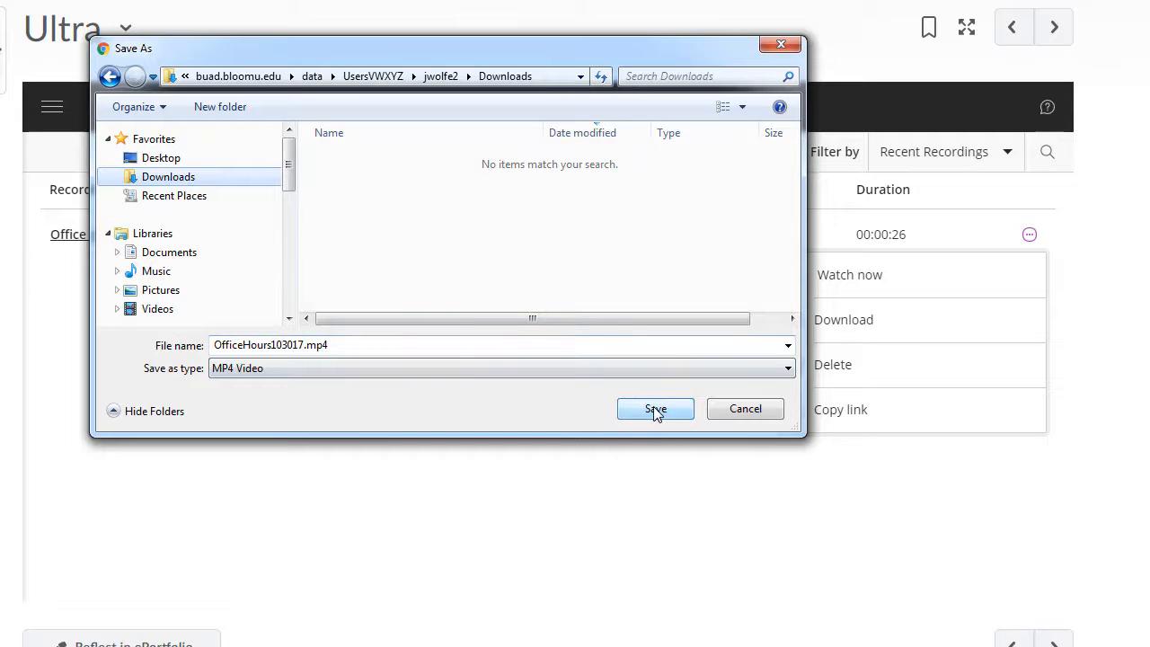
click(654, 409)
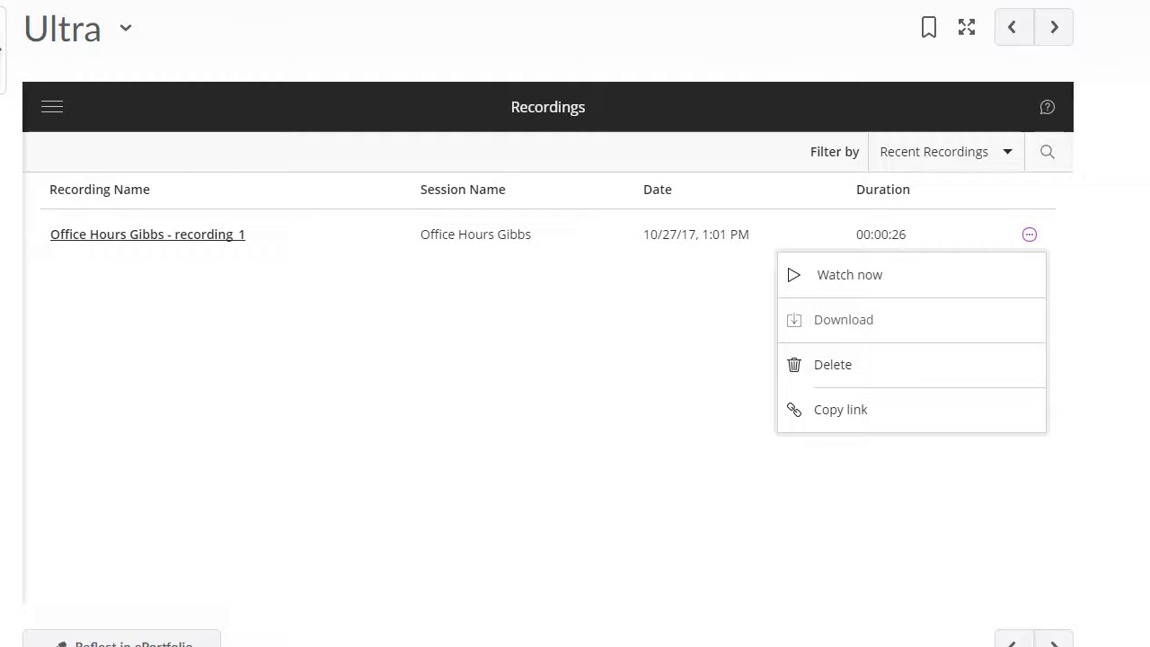
Switch to the Sessions list and show the Office Hours Gibbs session options
click(1029, 235)
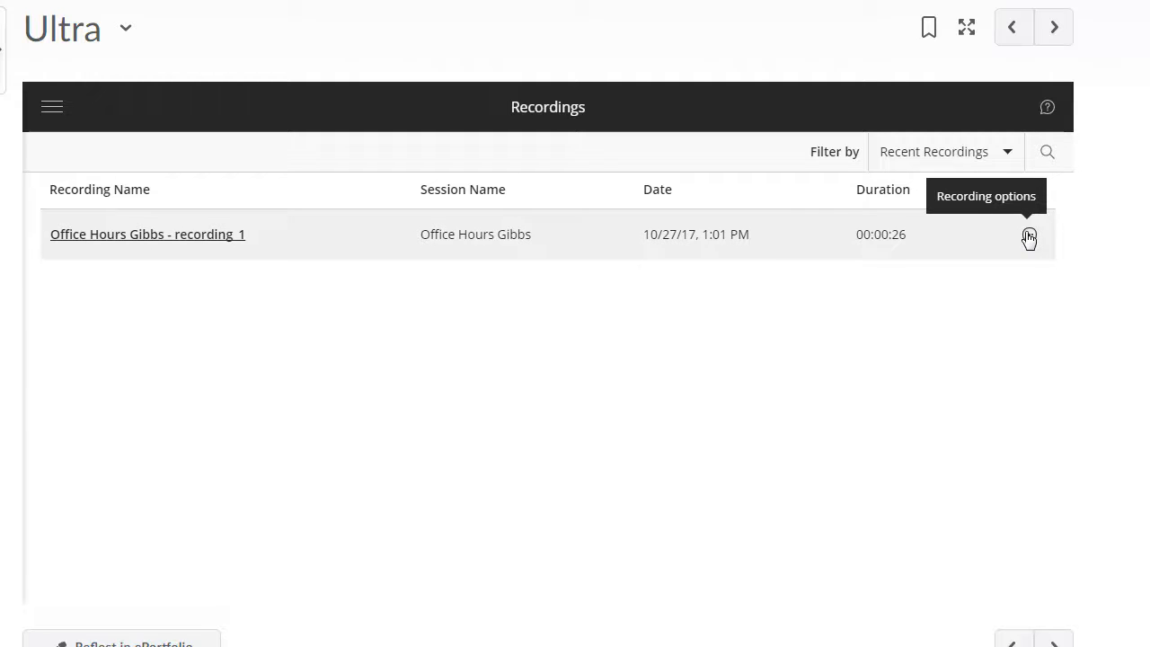
click(1029, 234)
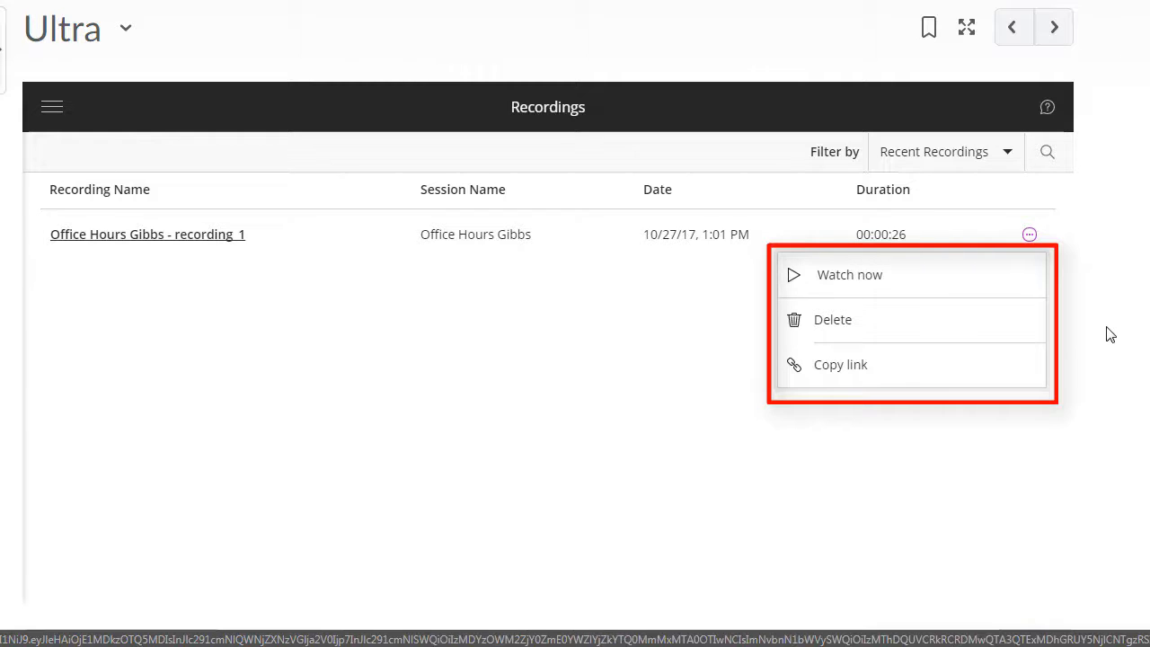
mouse_move(1029, 235)
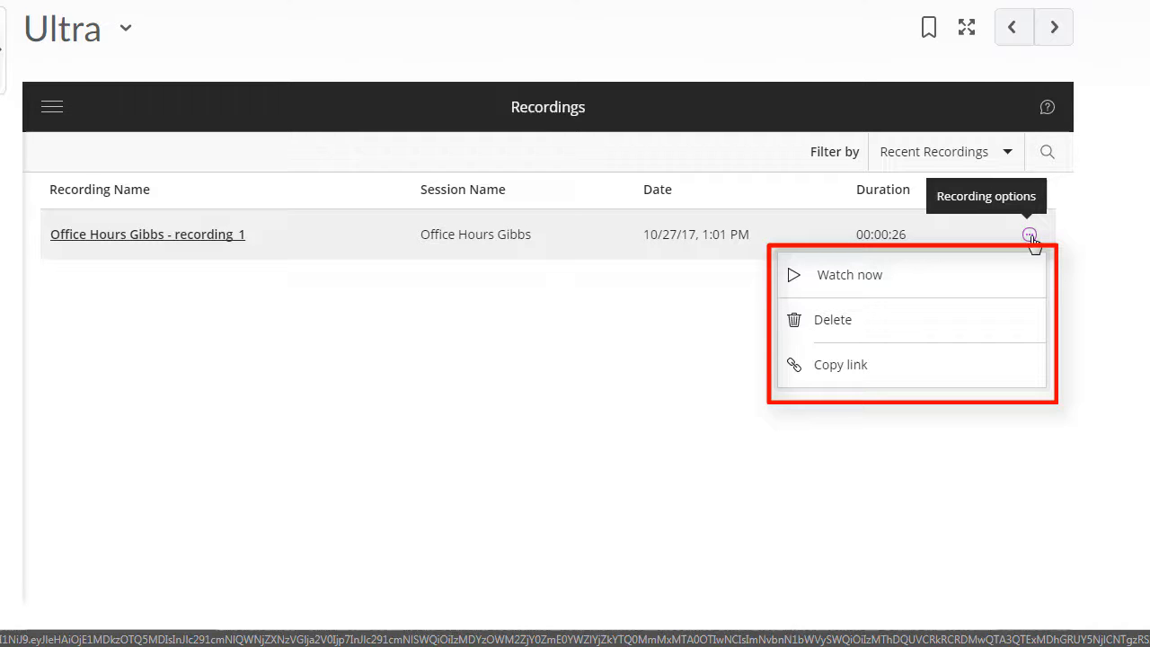
mouse_move(51, 106)
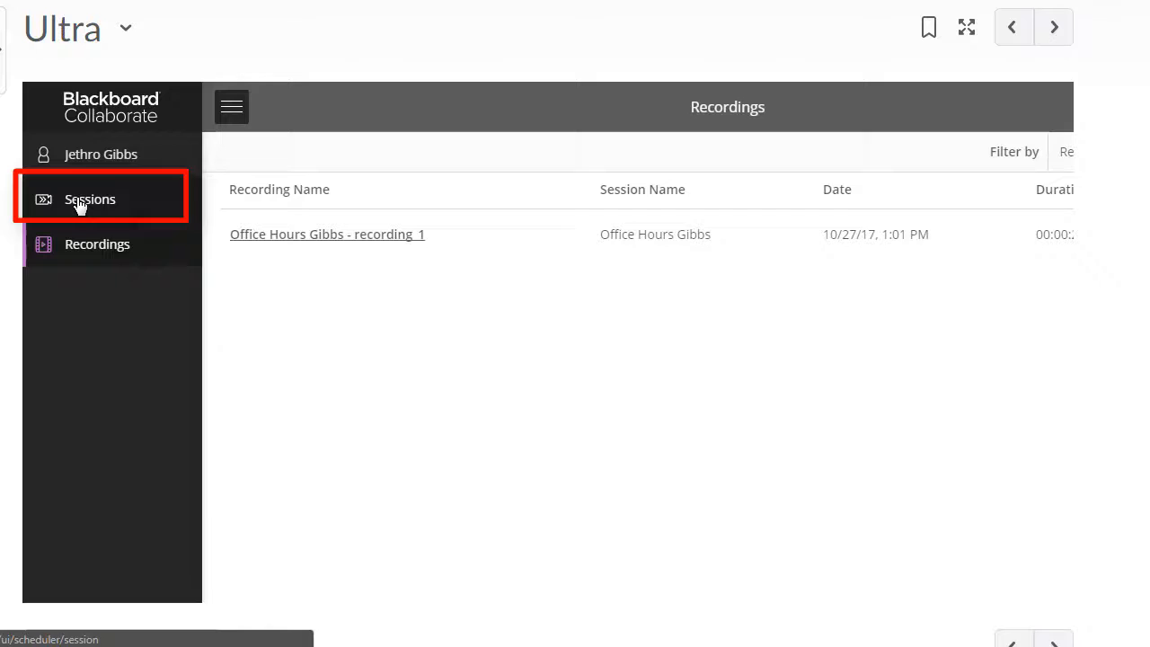
click(89, 199)
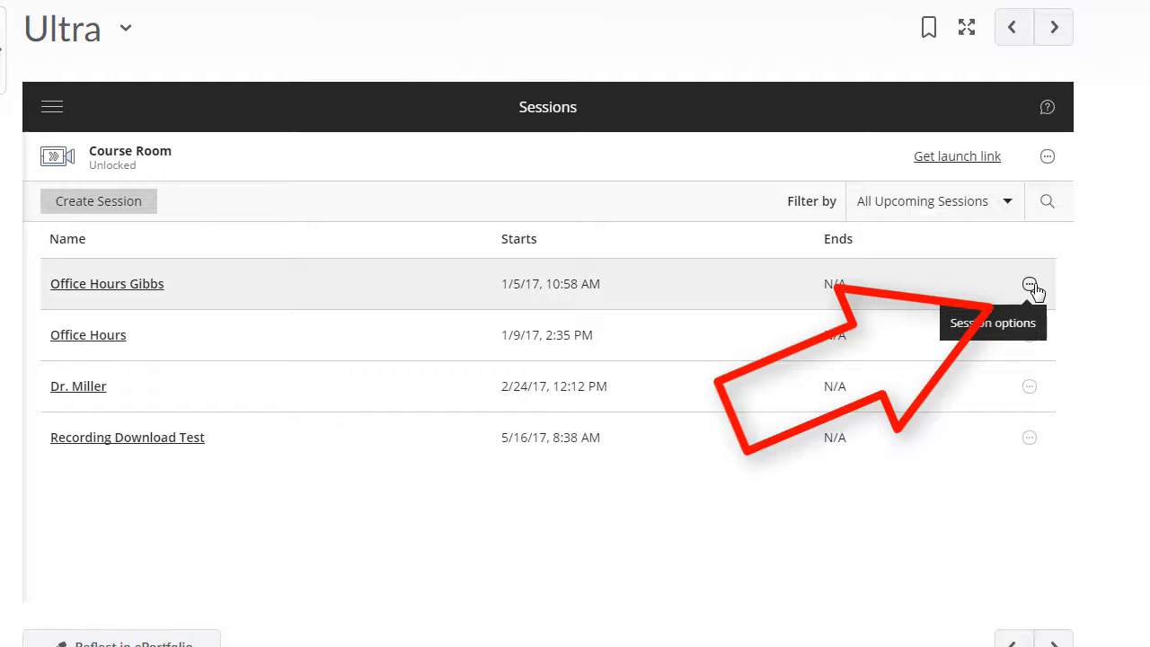
click(1029, 283)
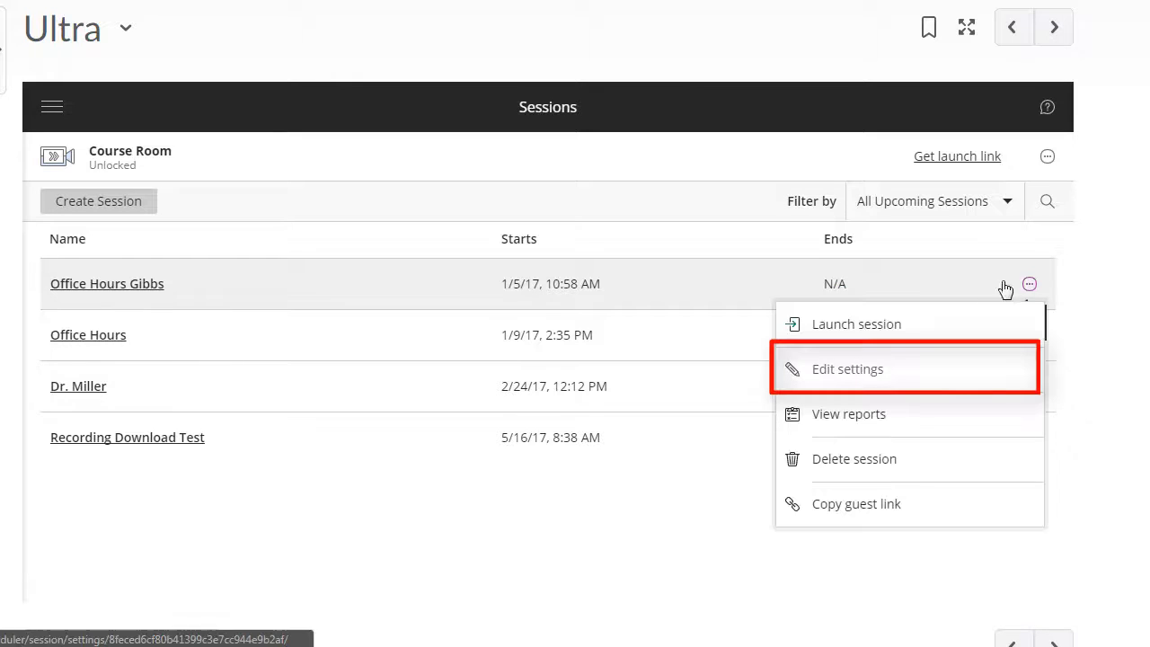
Enable 'Allow recording downloads' in Office Hours Gibbs session settings and save
click(848, 369)
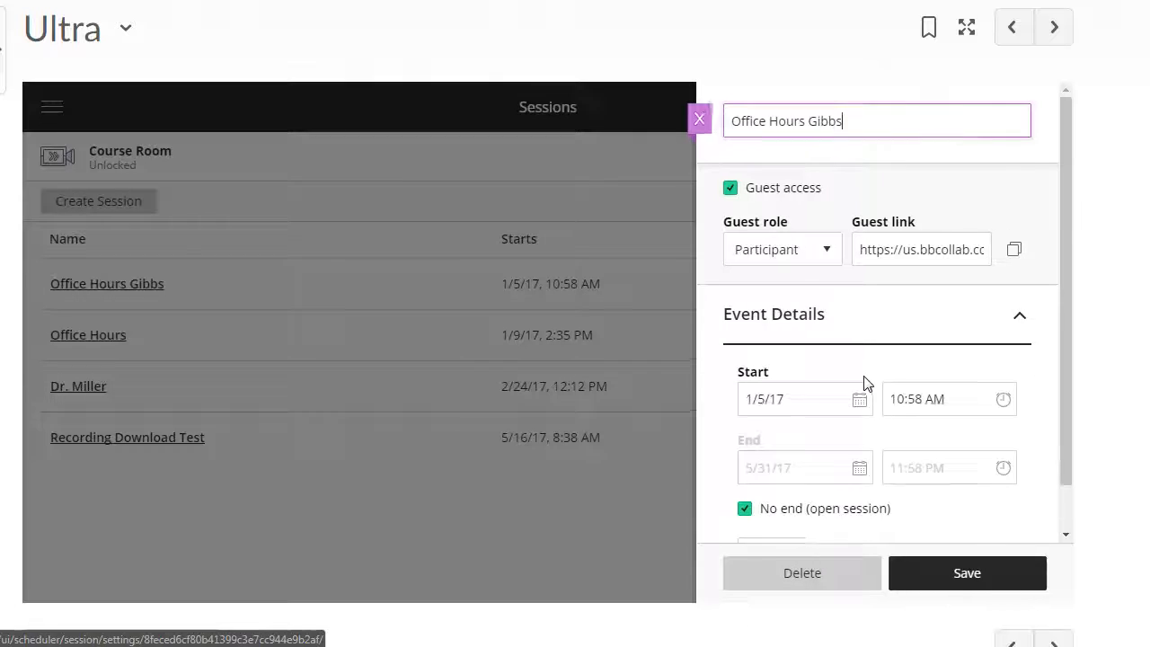
scroll(down, 3)
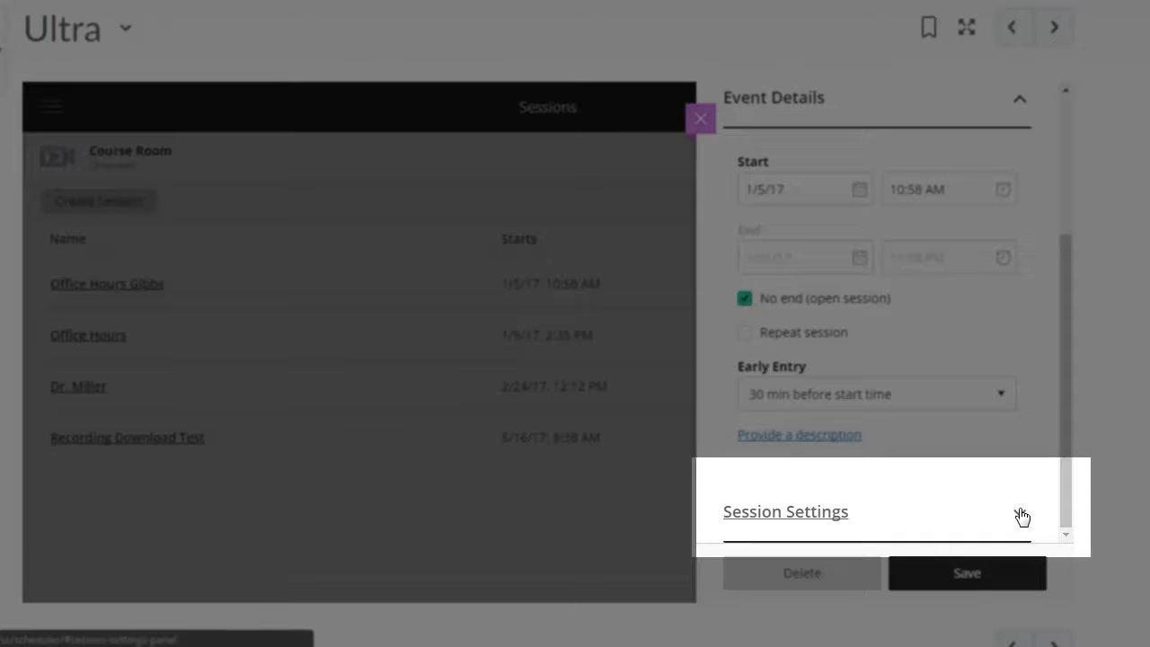
click(785, 512)
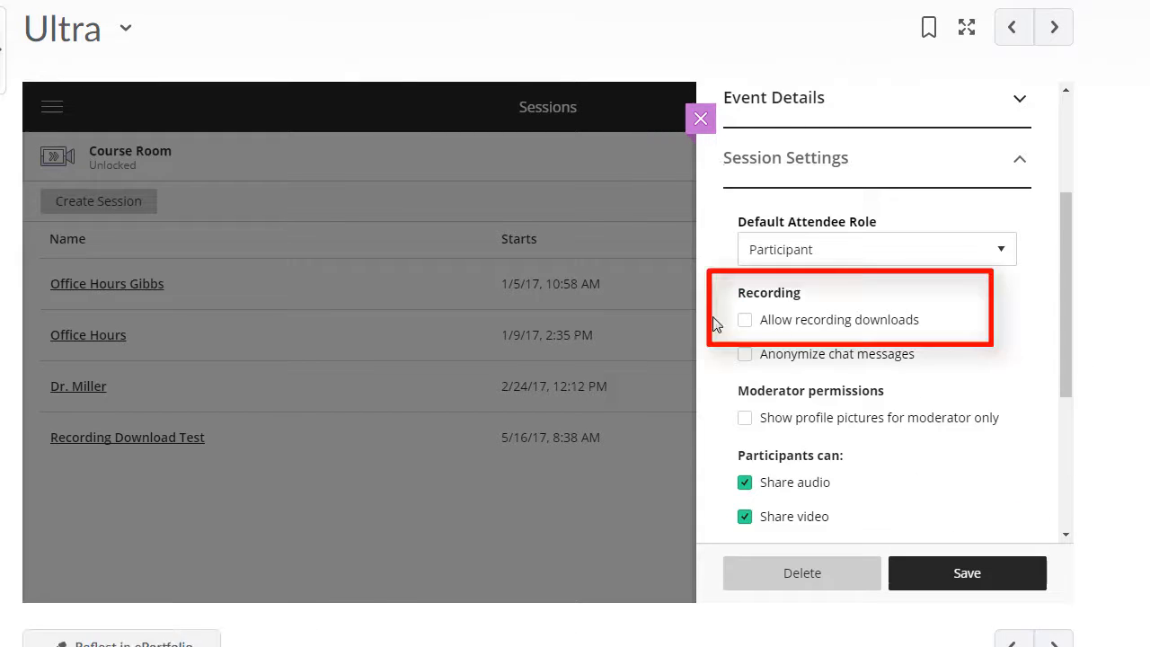
click(745, 320)
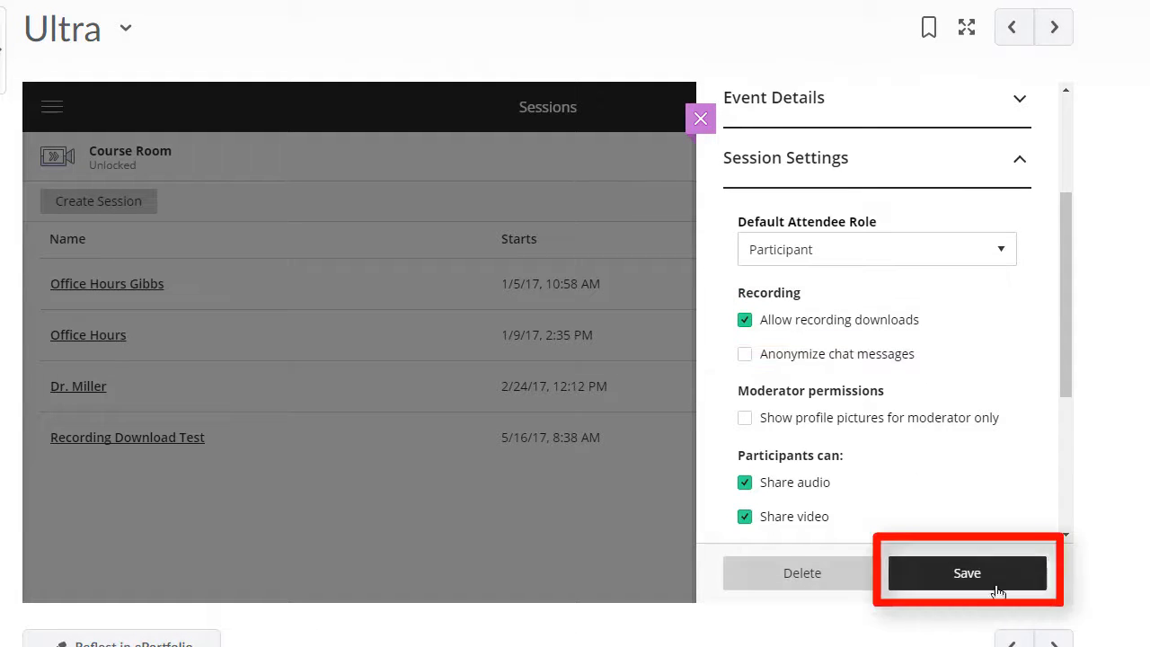
click(968, 572)
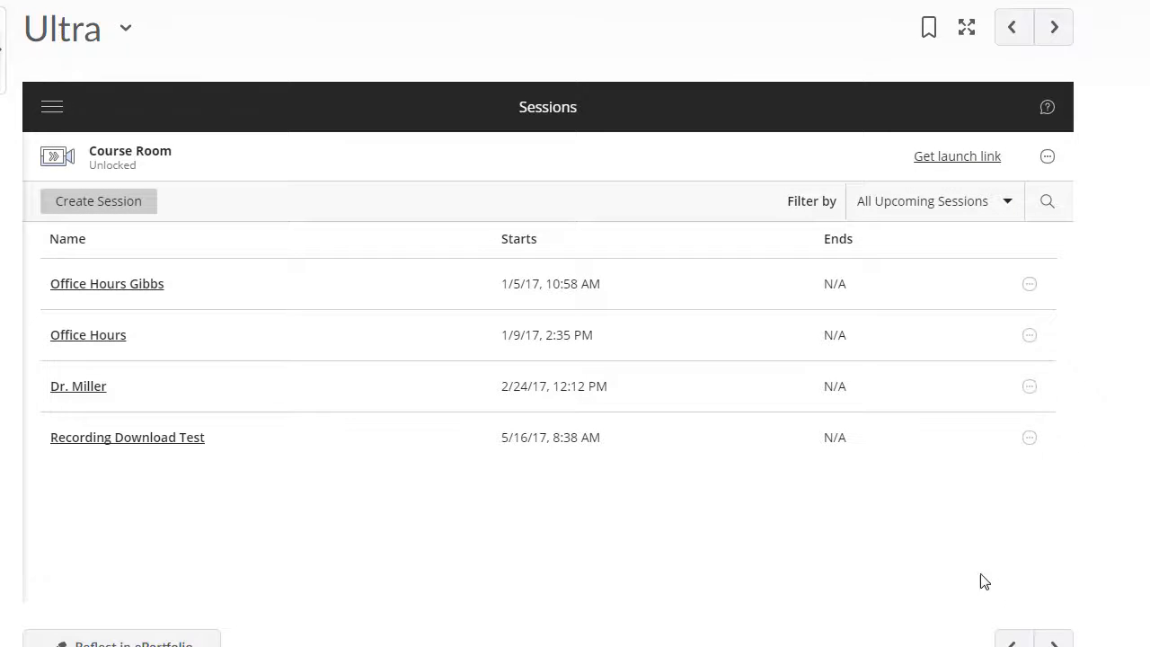
View the Office Hours Gibbs recording options, then open MyMediasite from University Resources
click(51, 106)
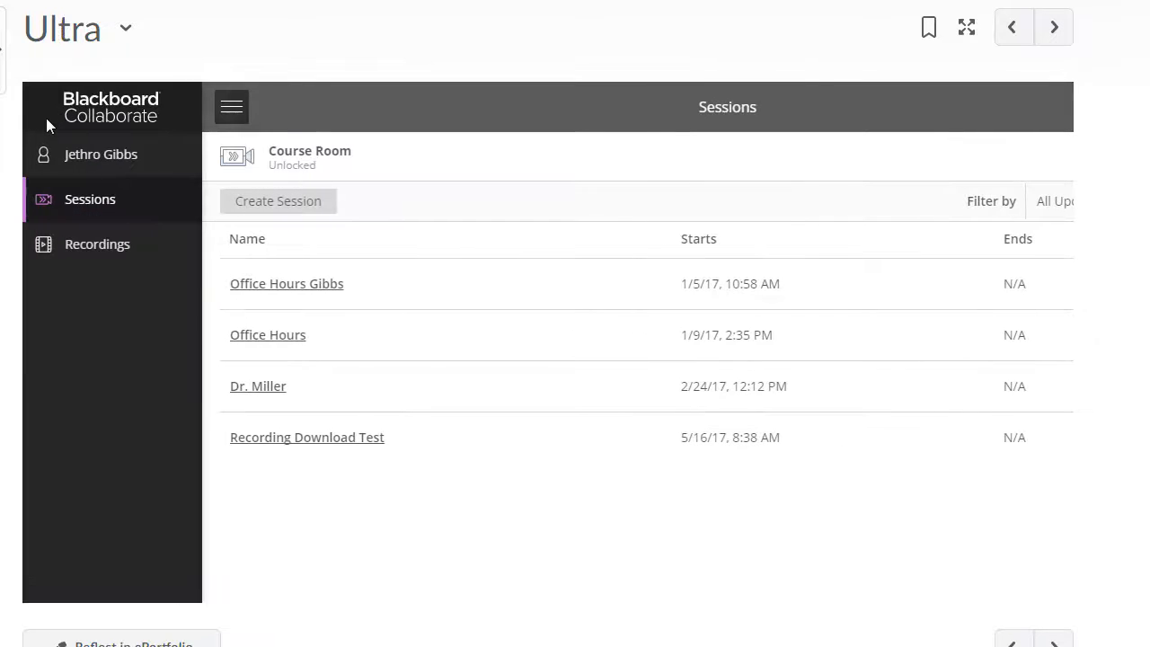
click(97, 244)
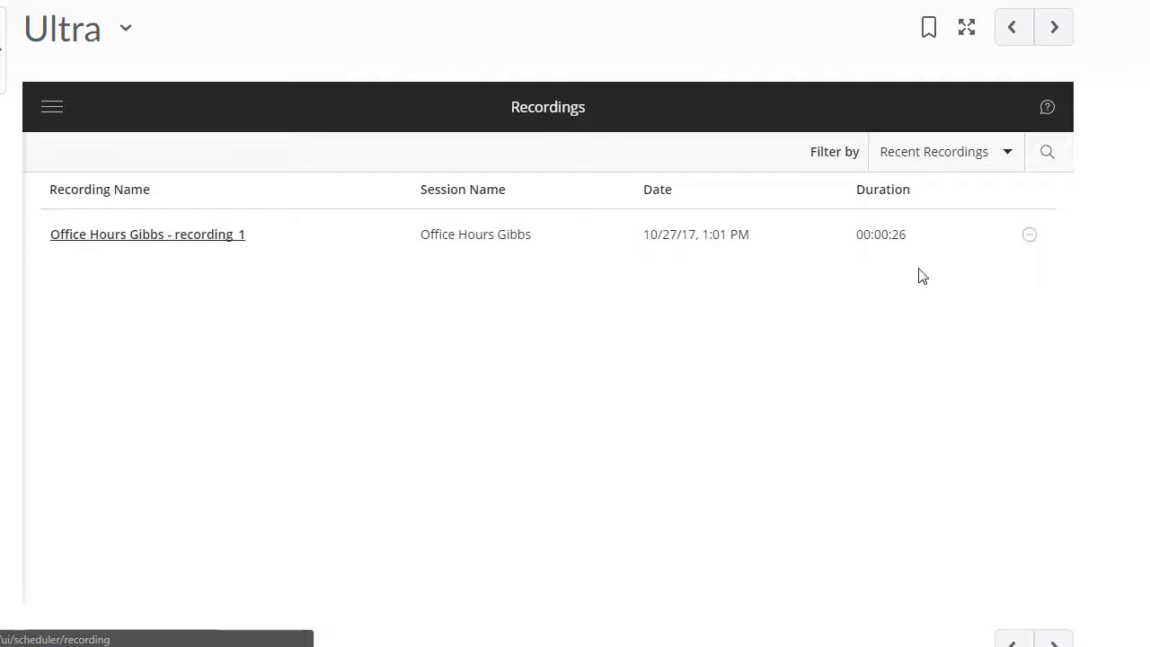
click(1029, 234)
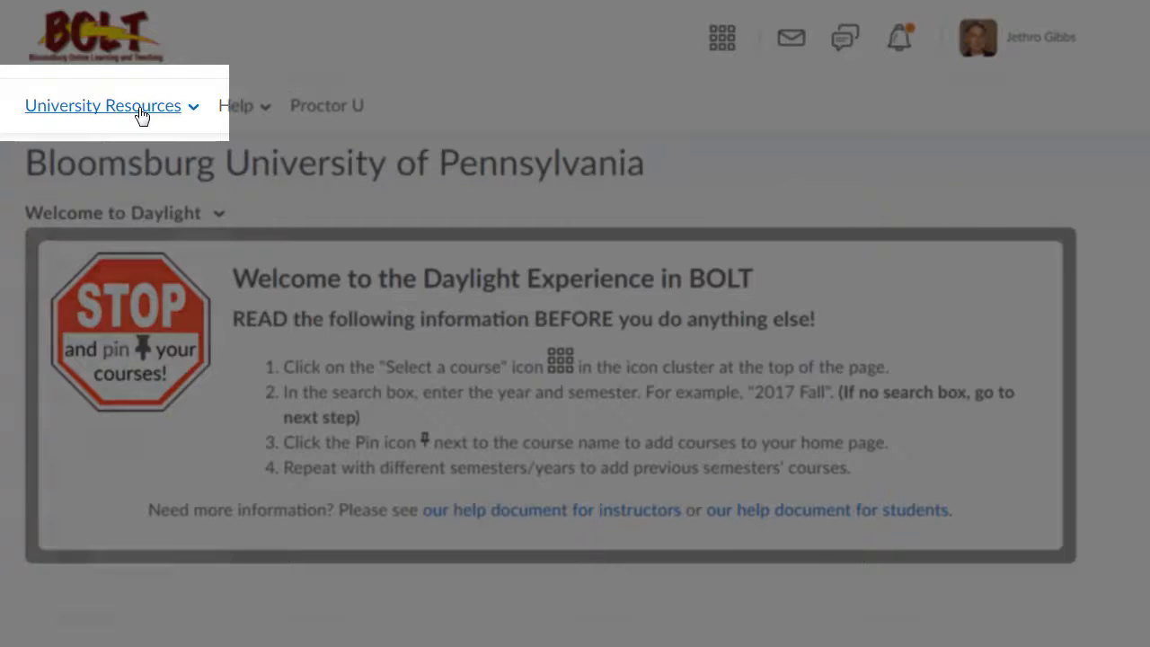
click(102, 105)
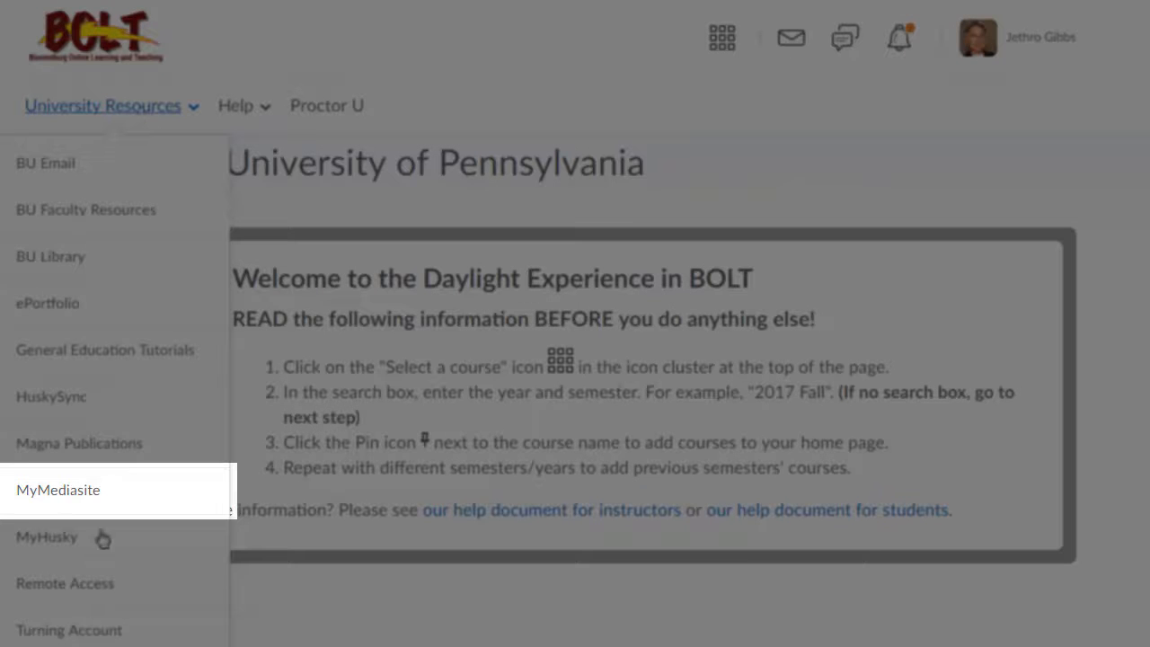
click(57, 490)
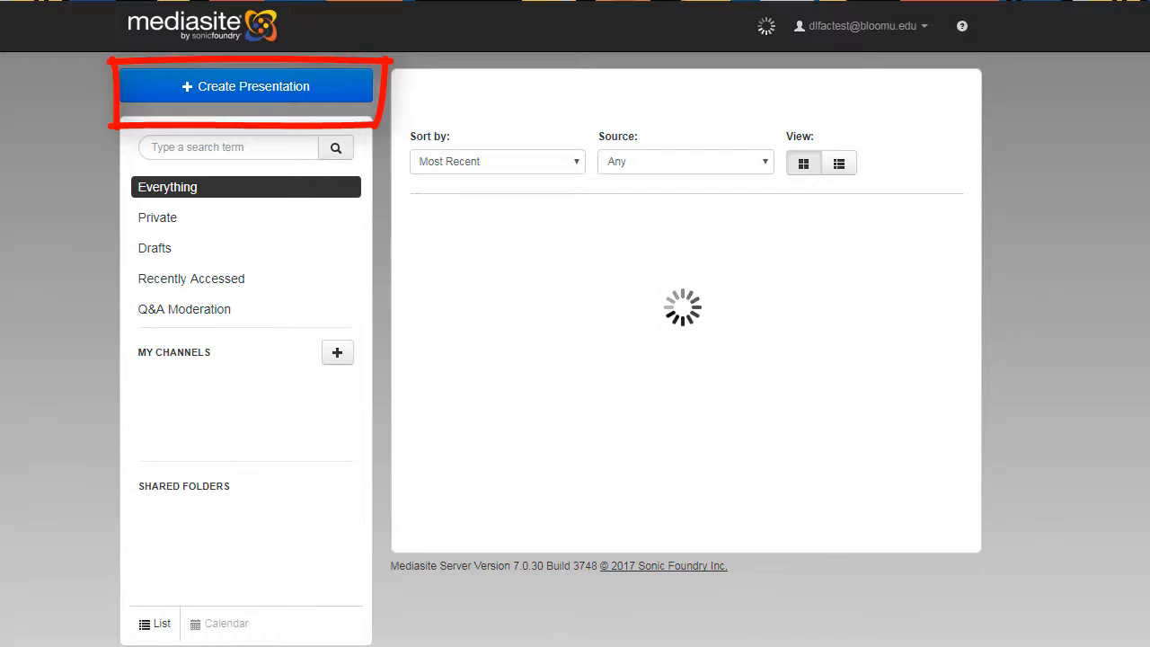
Create presentation 'Office Hours' in Drafts and select OfficeHours103017.mp4 to upload
click(245, 85)
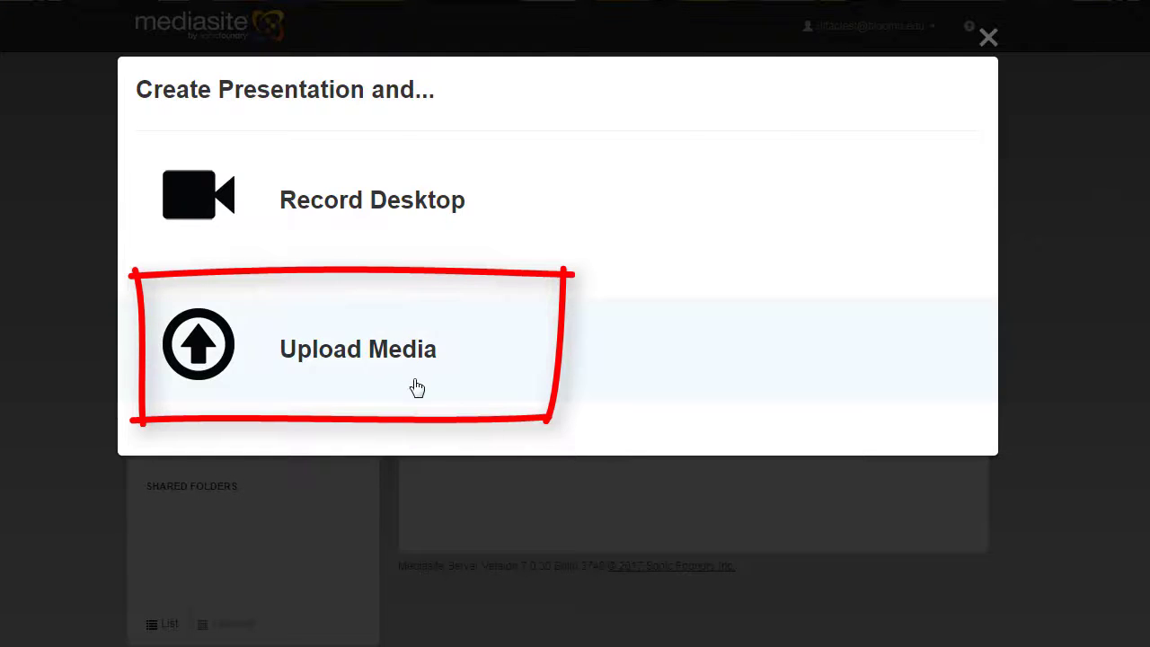
click(357, 349)
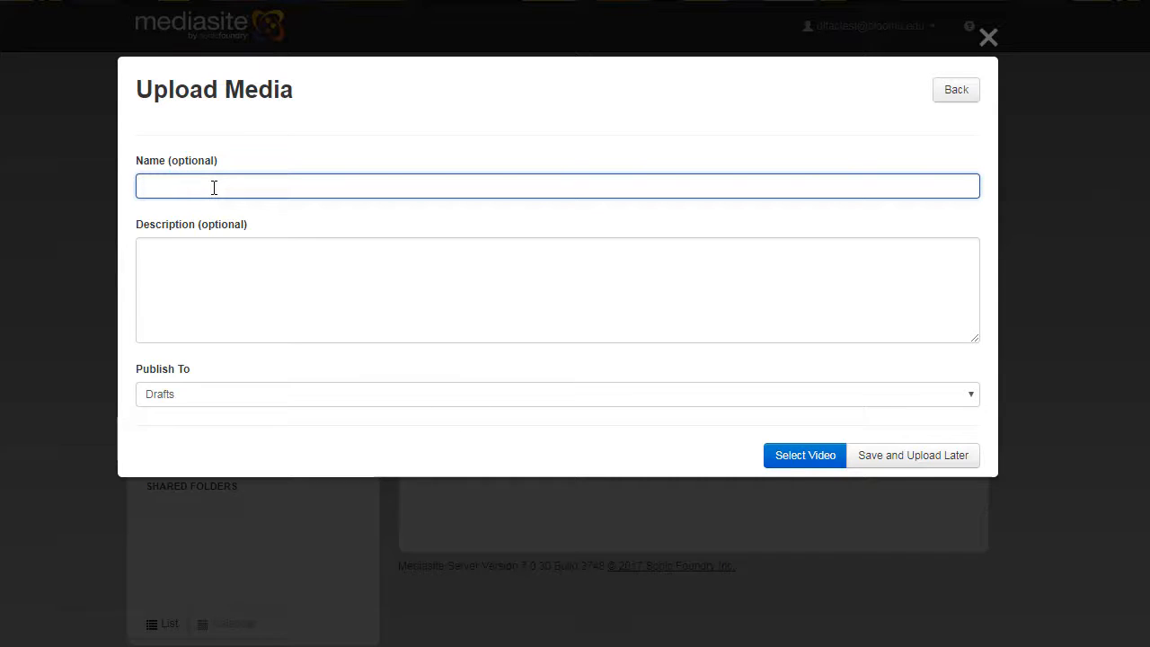
text(Office Hours)
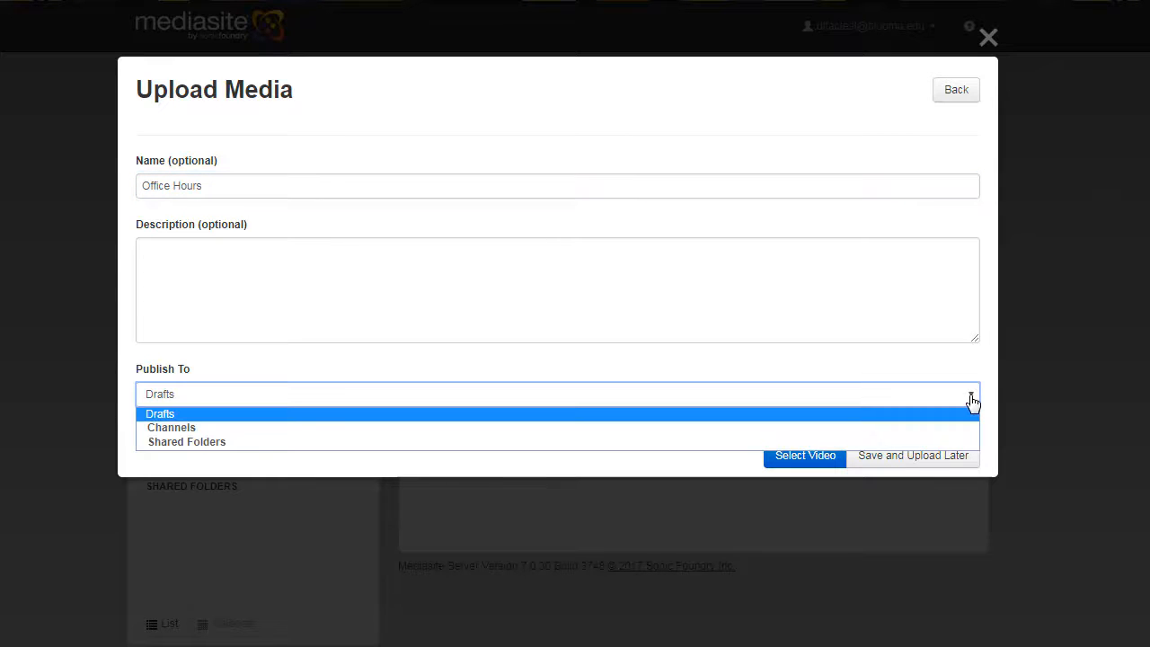
click(160, 414)
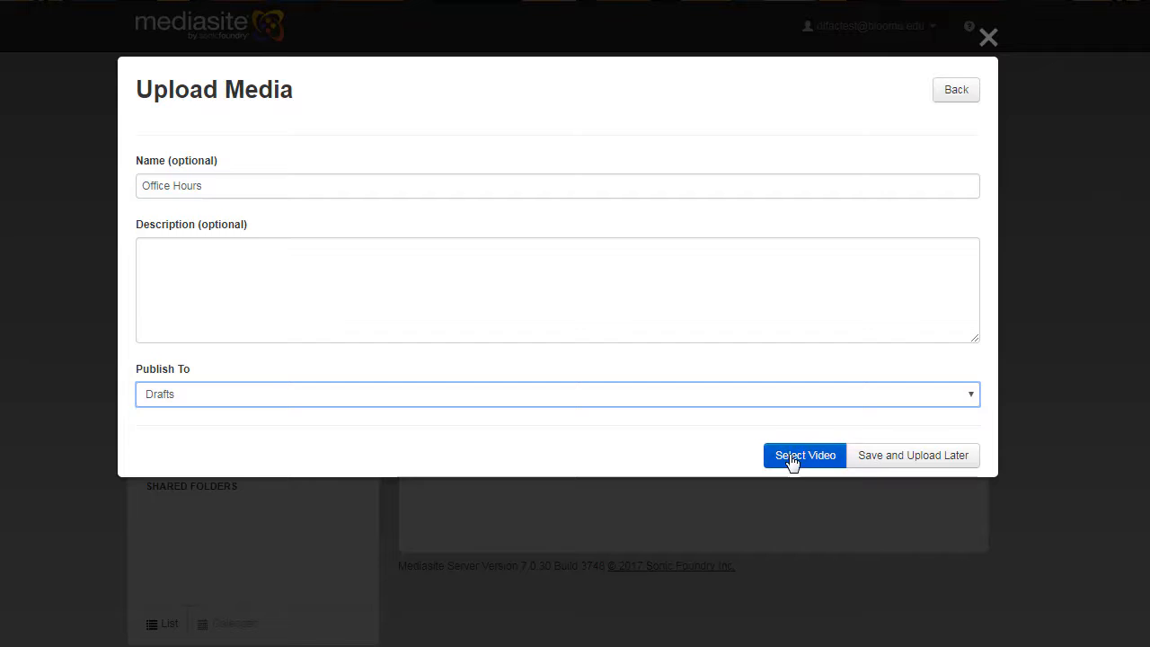
click(804, 456)
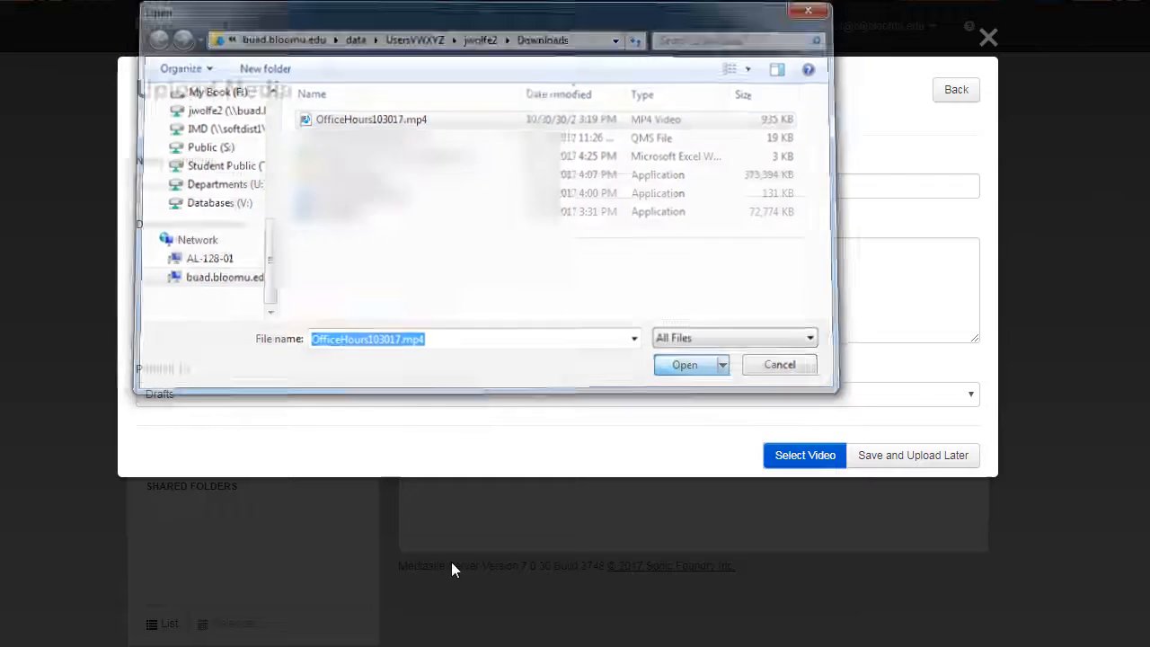
click(684, 365)
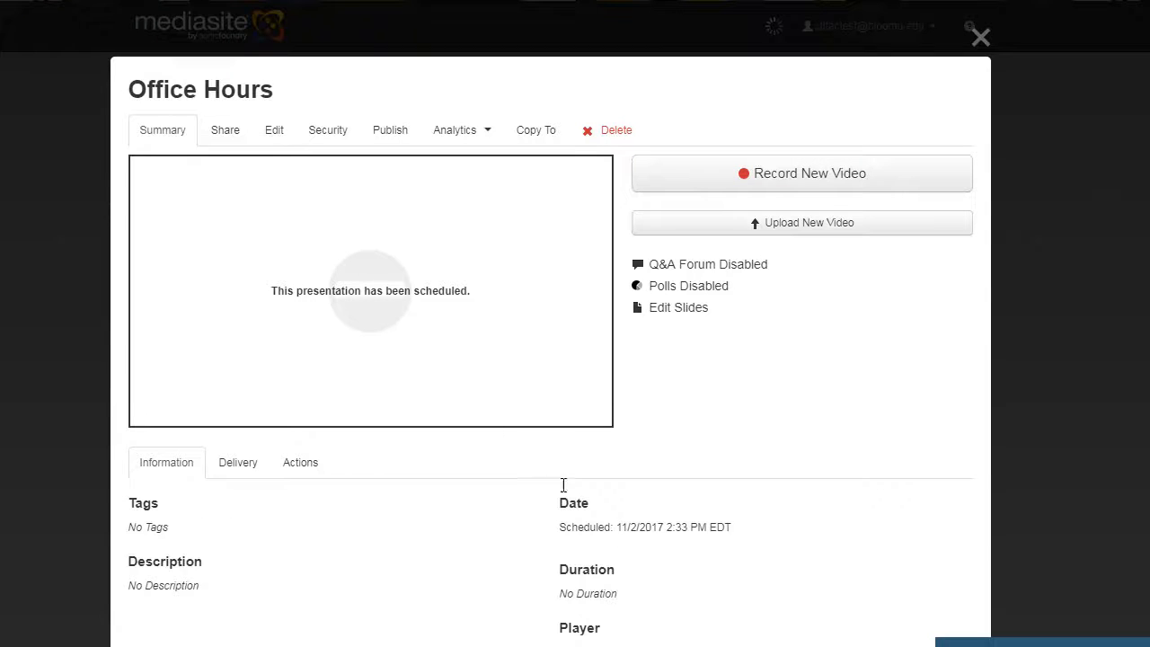
mouse_move(309, 406)
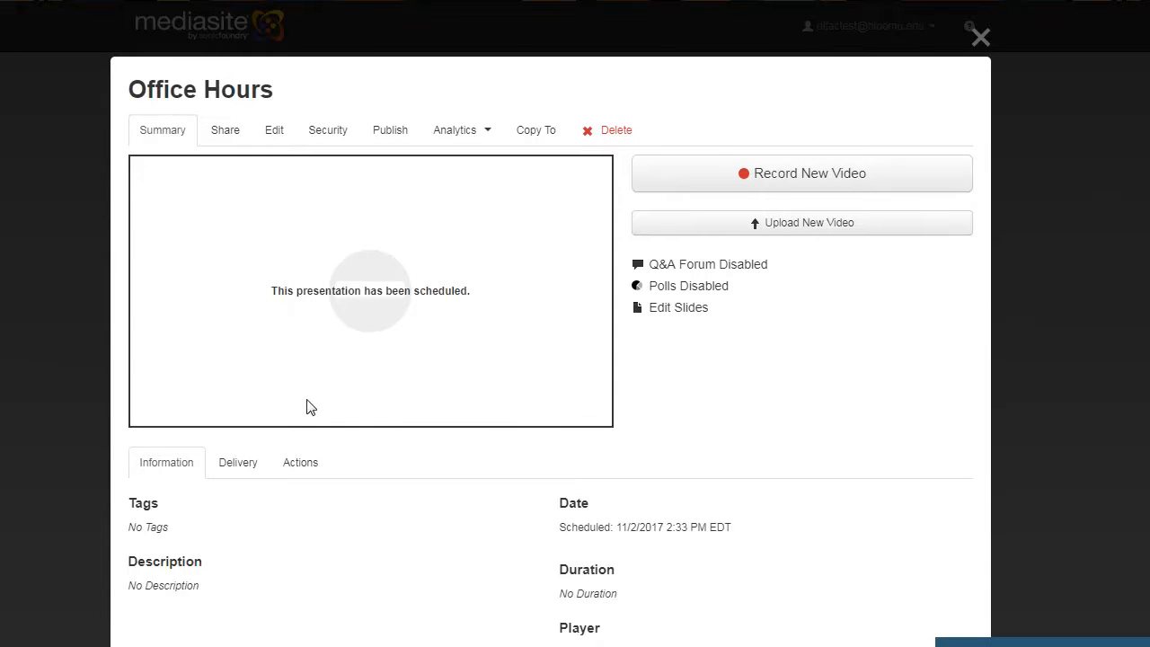
mouse_move(224, 140)
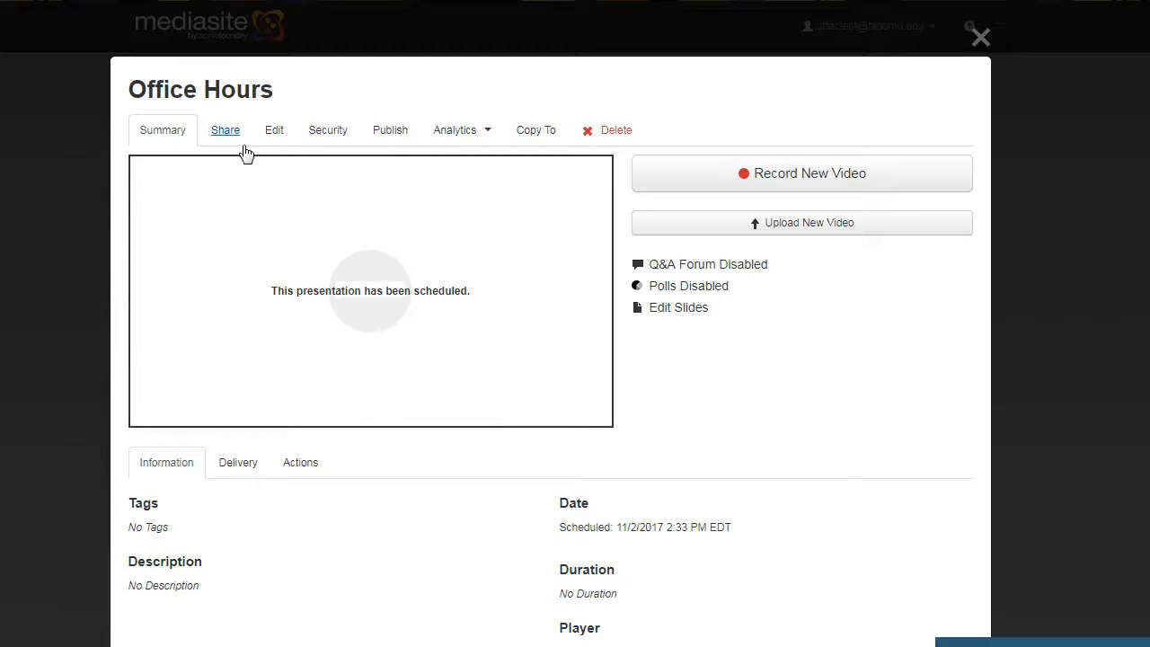
Open the Office Hours Share tab and highlight its playback link
click(224, 130)
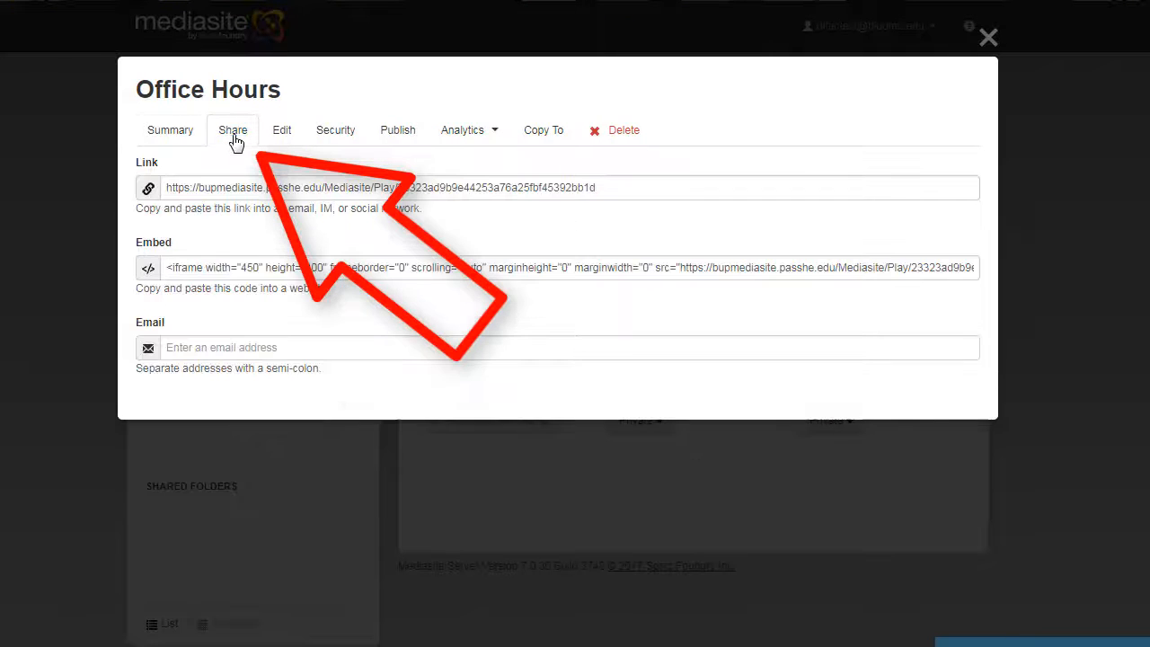
click(261, 188)
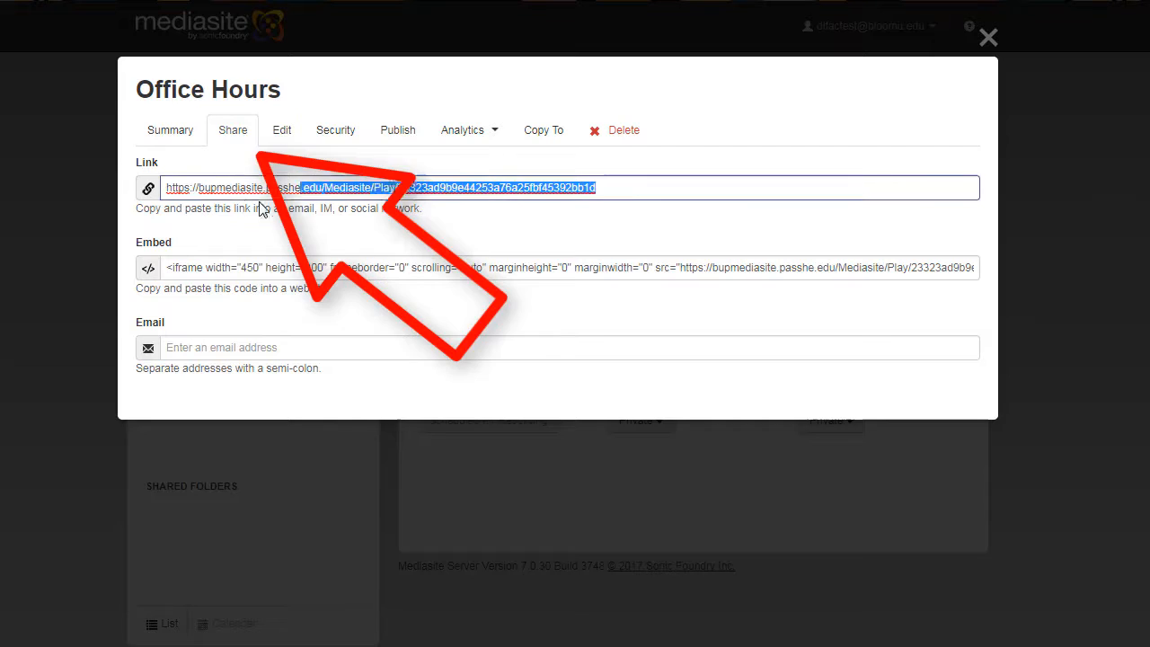